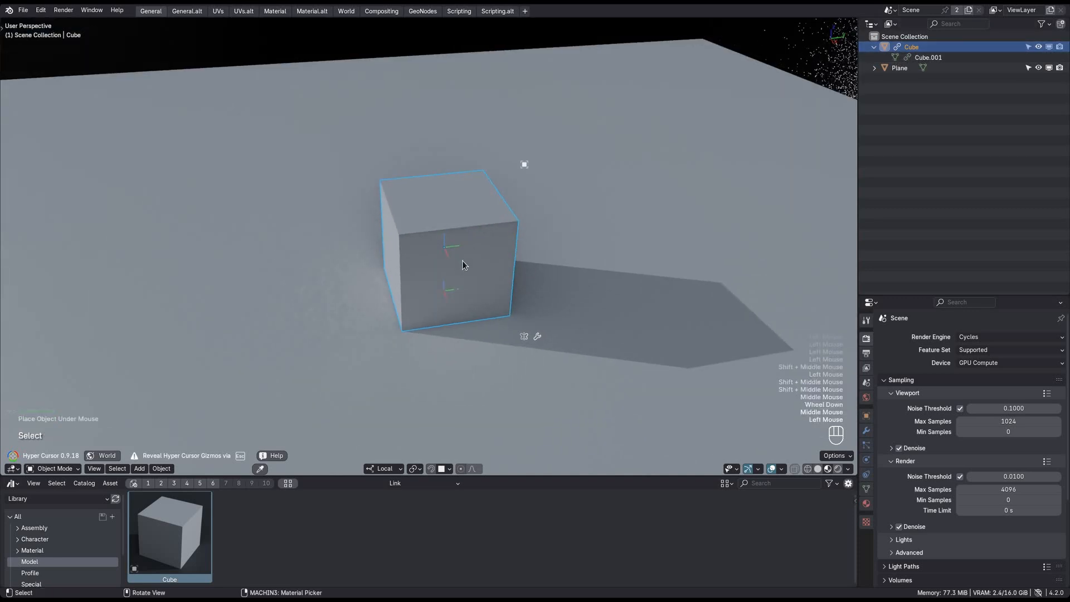
Bring up the MACHIN3 linked-data options for the selected linked Cube
key(g)
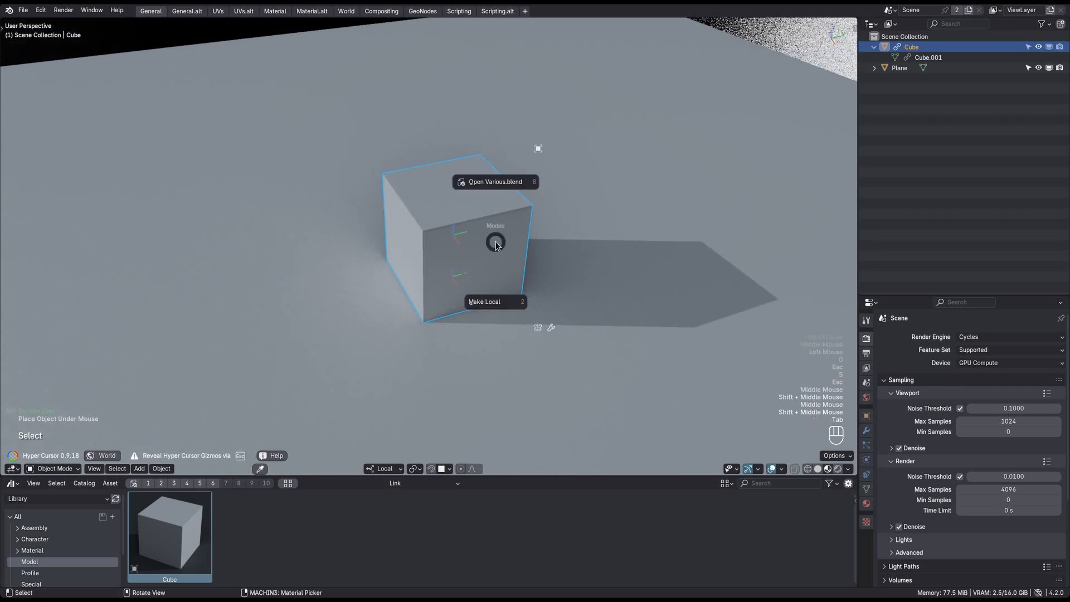
mouse_move(494, 306)
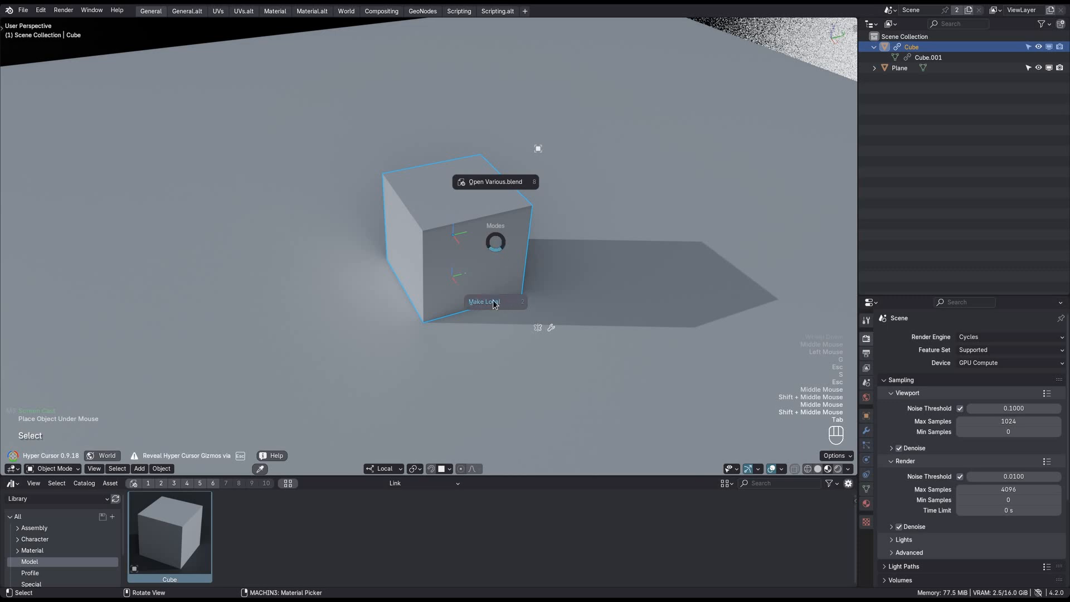
mouse_move(497, 302)
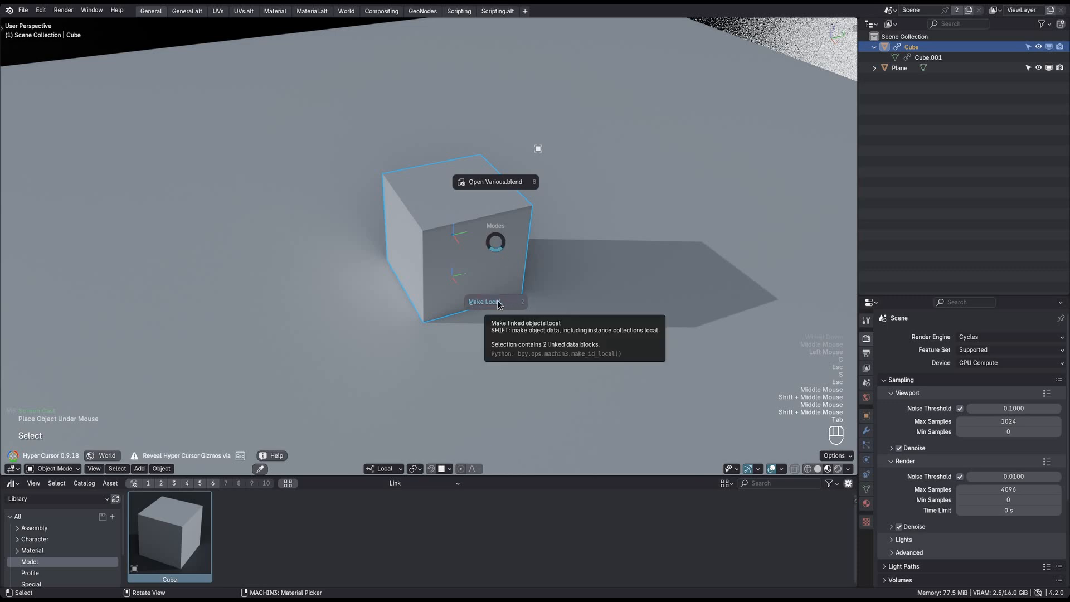
Make the linked Cube object local, leaving its Cube.001 mesh linked
click(485, 303)
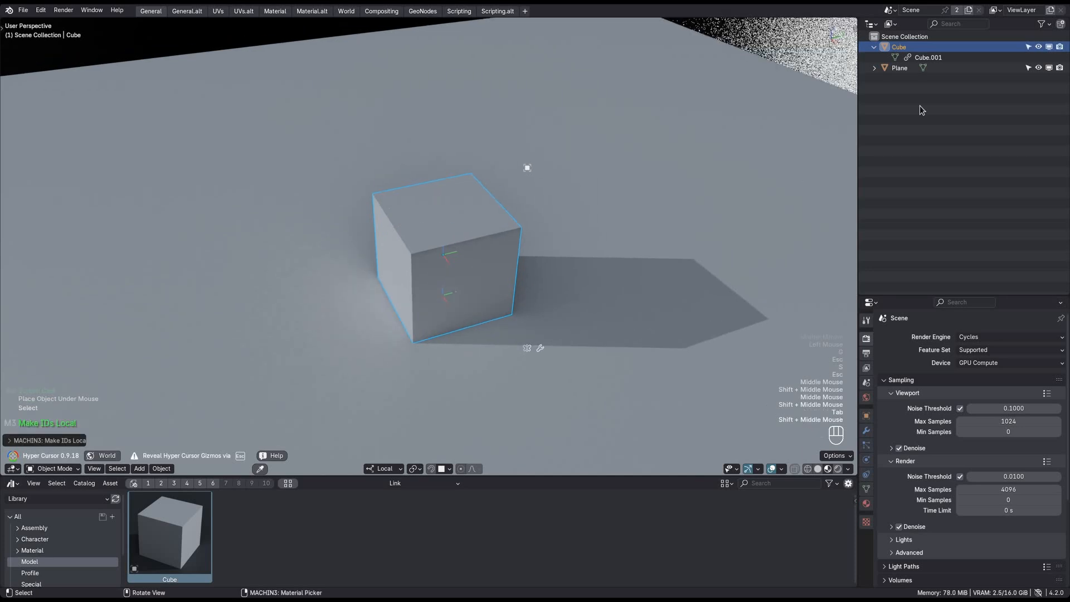
mouse_move(476, 278)
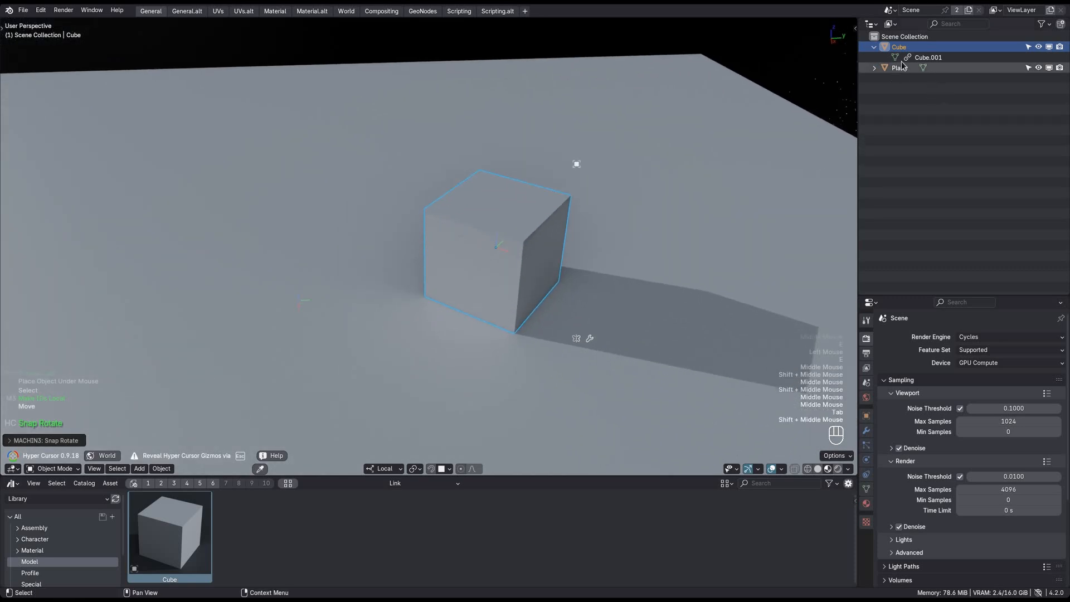
Show the Blender File data with Meshes and Objects expanded, revealing Cube's linked Cube.001 mesh
click(874, 23)
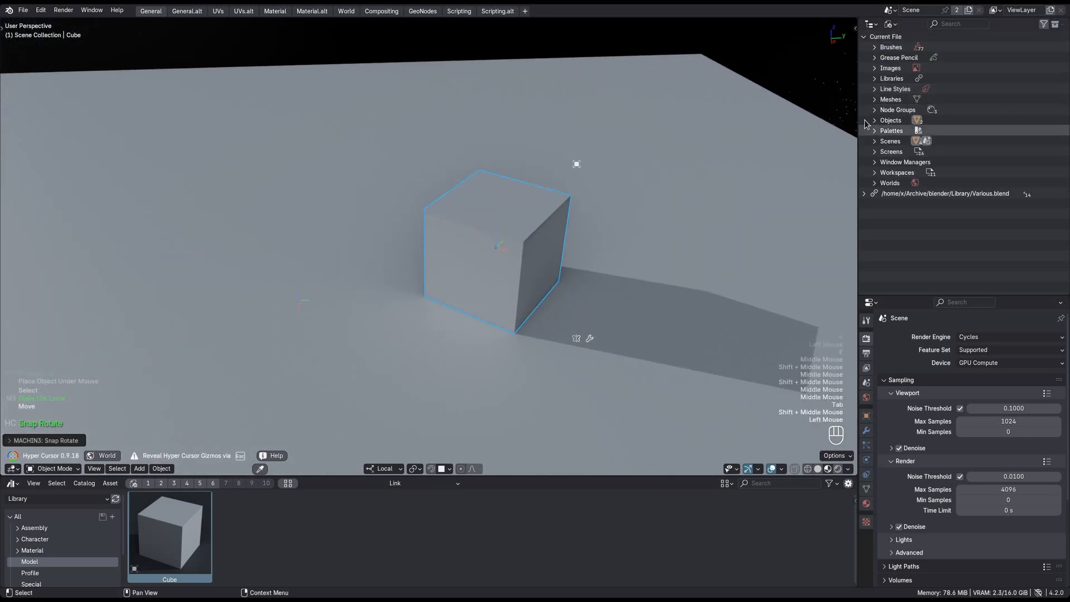
click(875, 99)
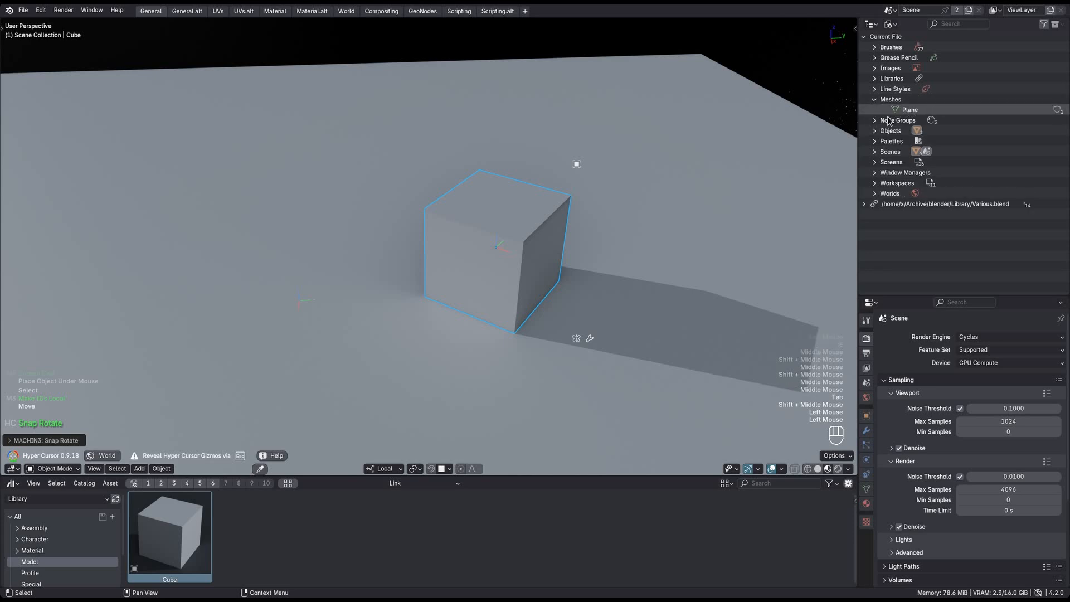
click(875, 130)
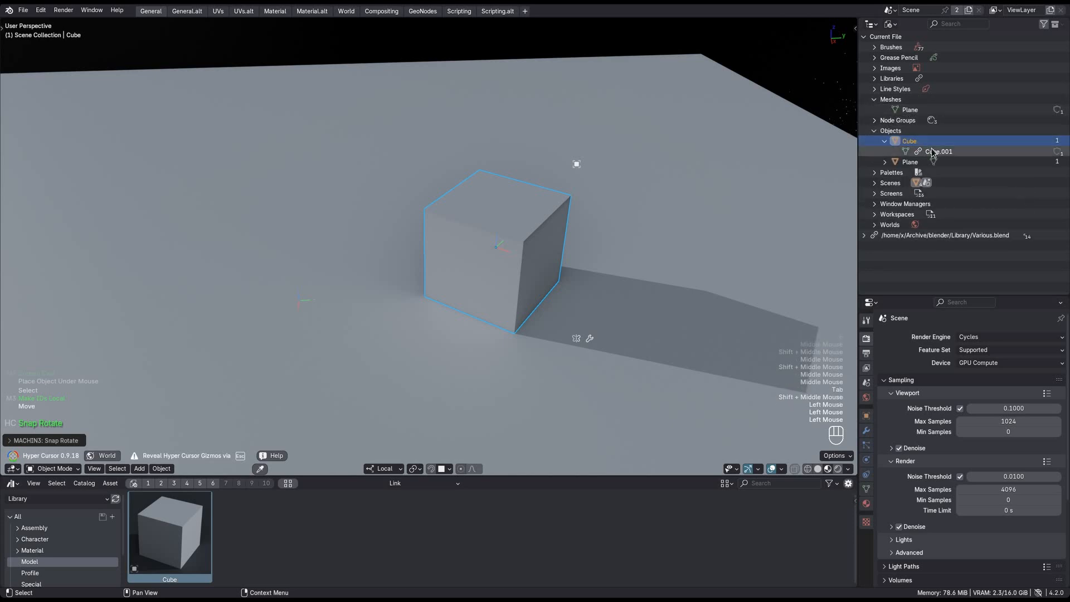
click(874, 23)
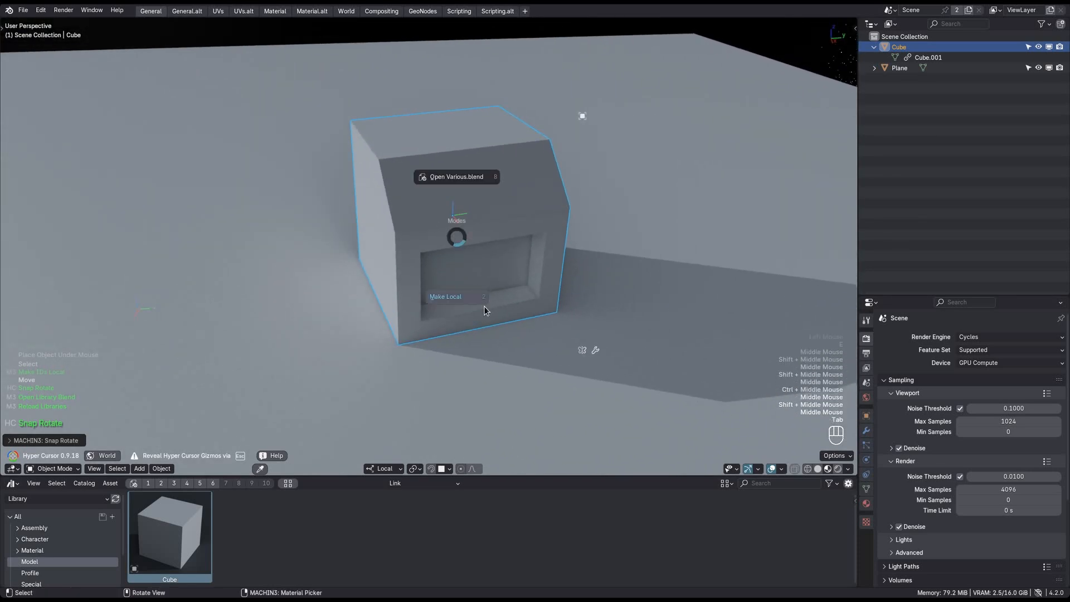
mouse_move(454, 302)
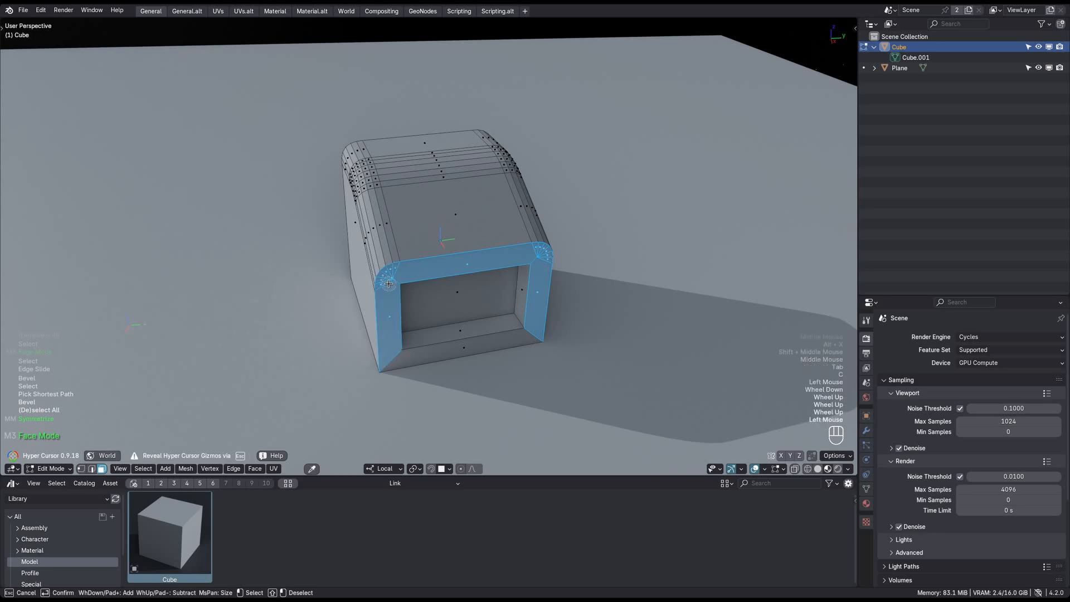
Enter Edit Mode on the now-local cube to reshape its mesh
key(Tab)
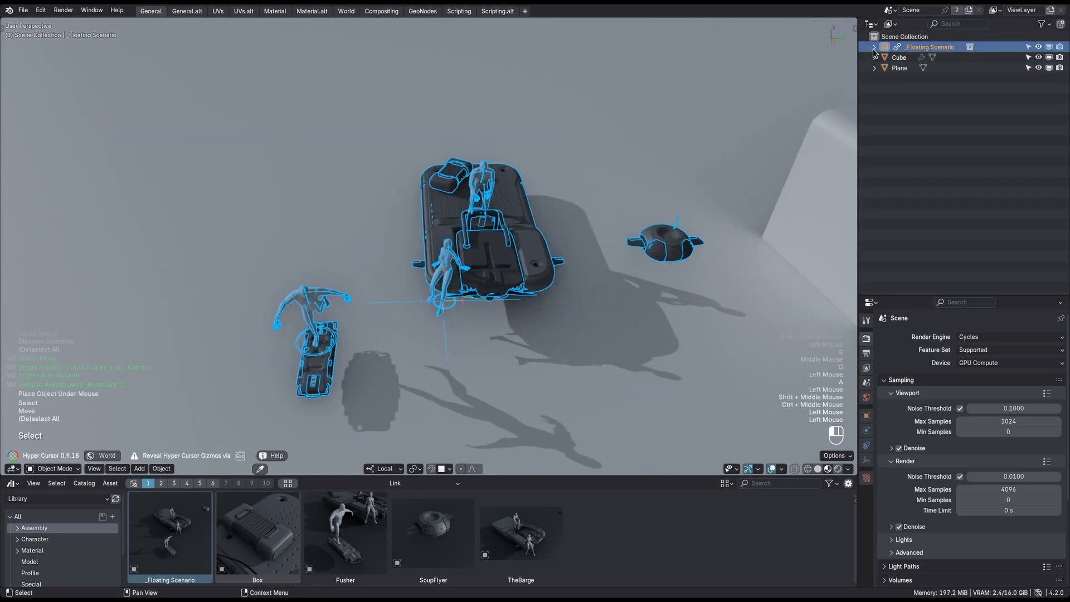
Expand the linked _Floating Scenario entry to reveal its contents
click(874, 47)
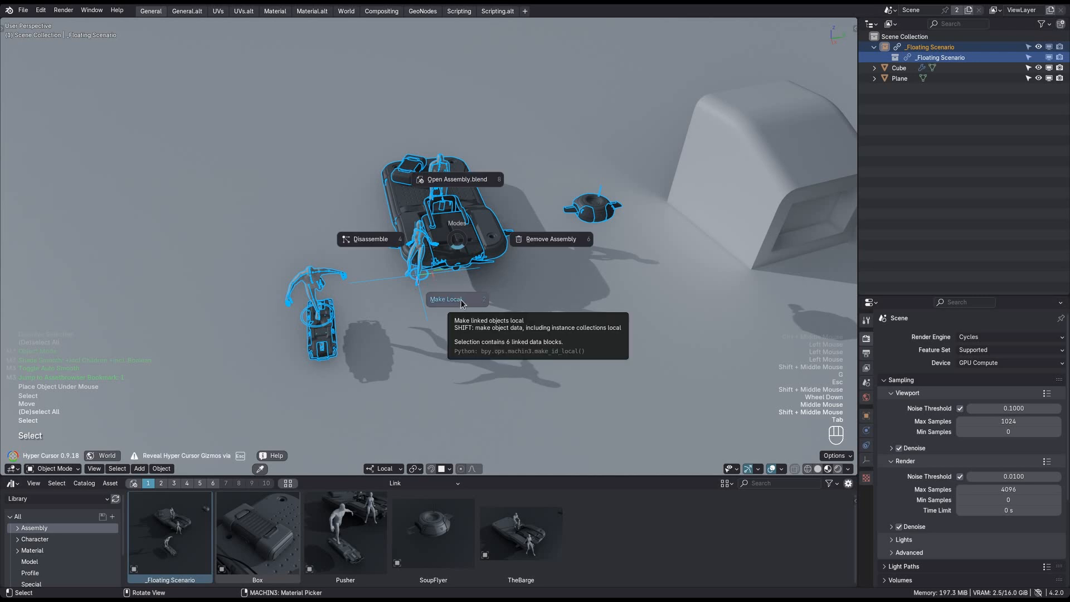
mouse_move(461, 302)
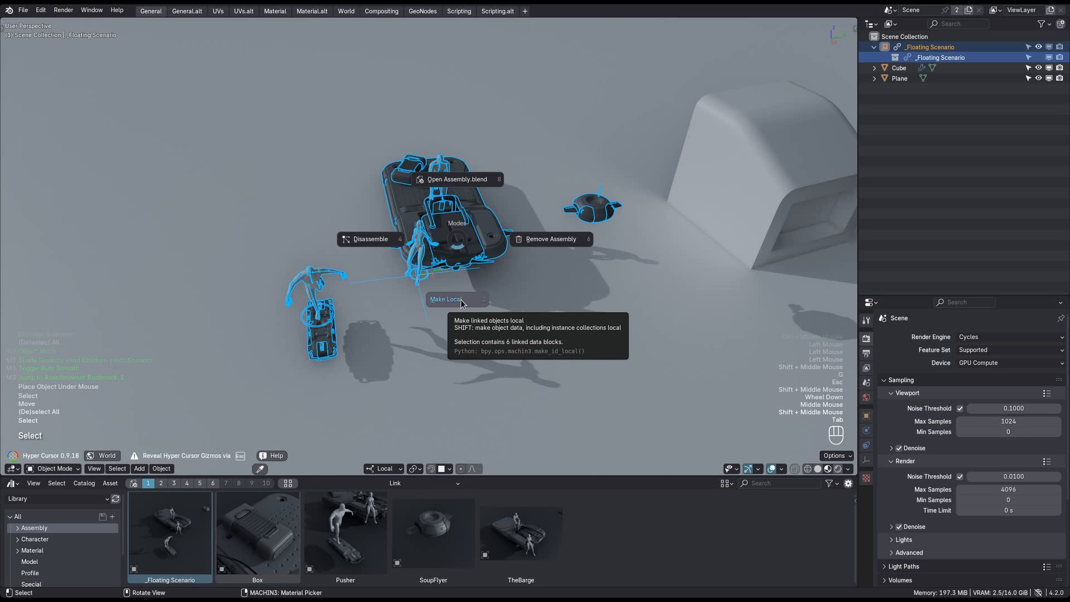
mouse_move(355, 242)
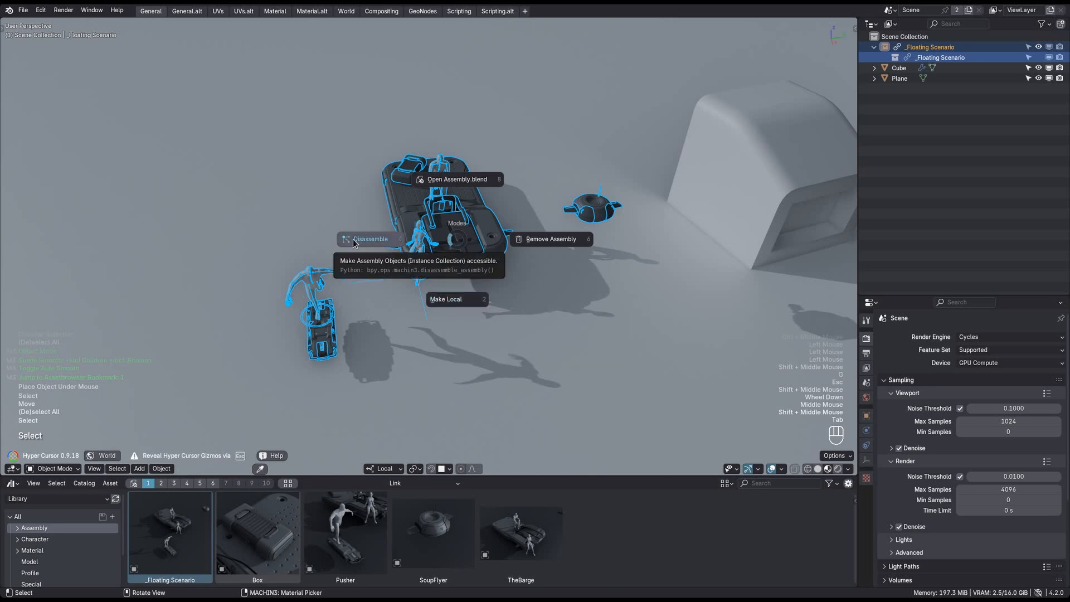
mouse_move(456, 299)
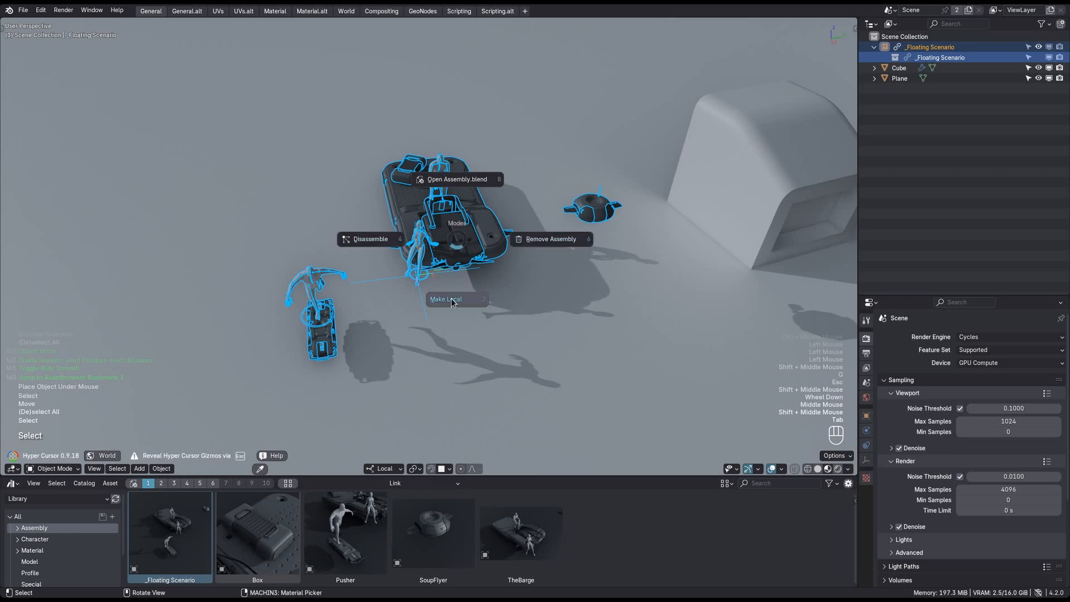
mouse_move(456, 304)
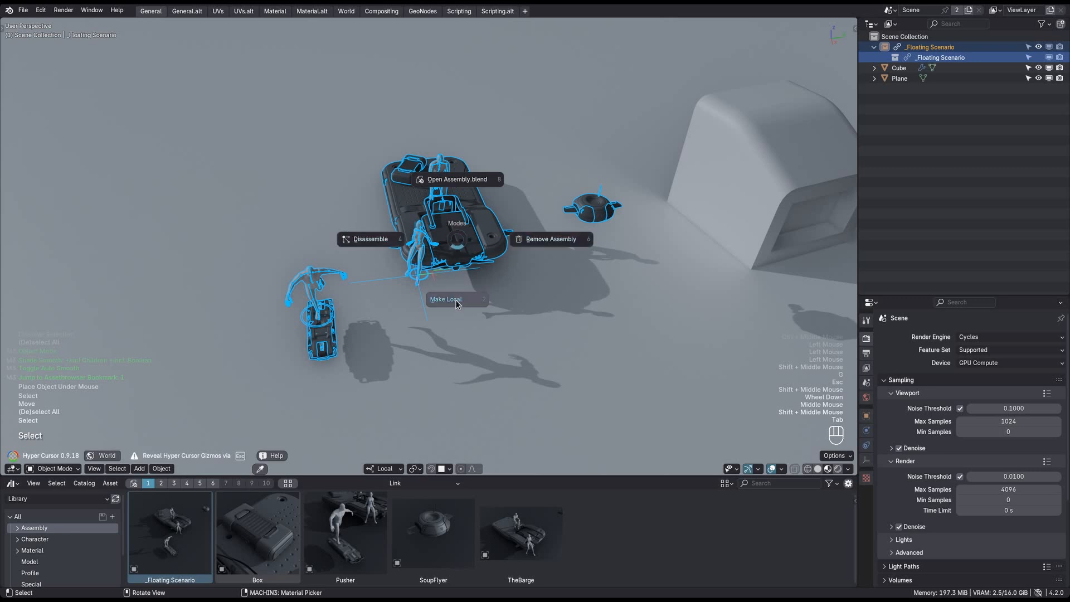
Choose Make Local for the linked _Floating Scenario assembly object
click(446, 298)
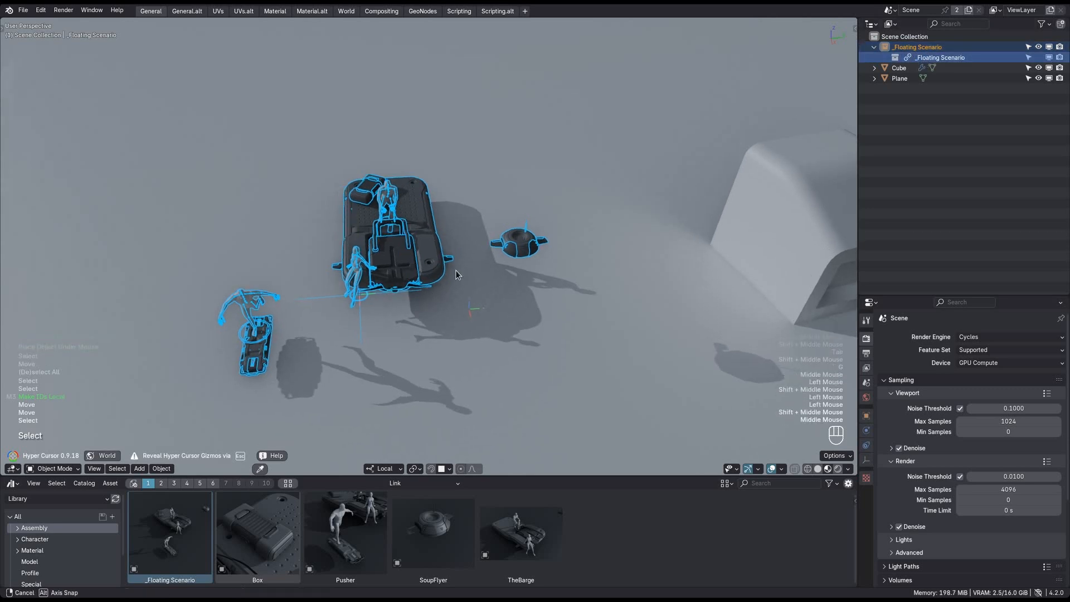
Bring up the Outliner's display mode choices after making the assembly local
click(872, 24)
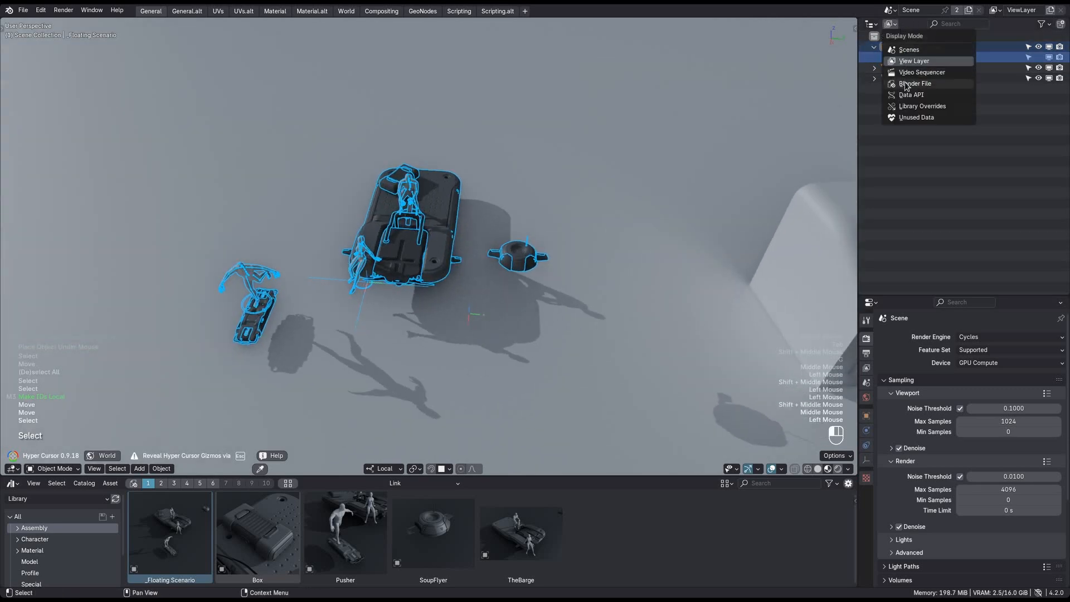
Show Blender File data with Meshes and Objects collapsed and the Assembly.blend library expanded
click(914, 84)
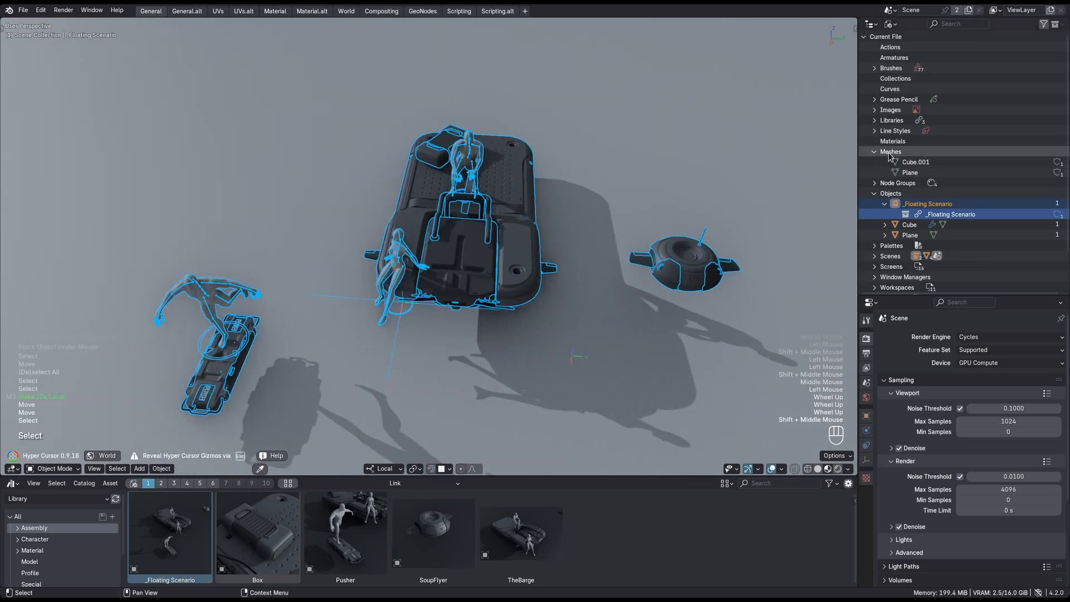
click(875, 151)
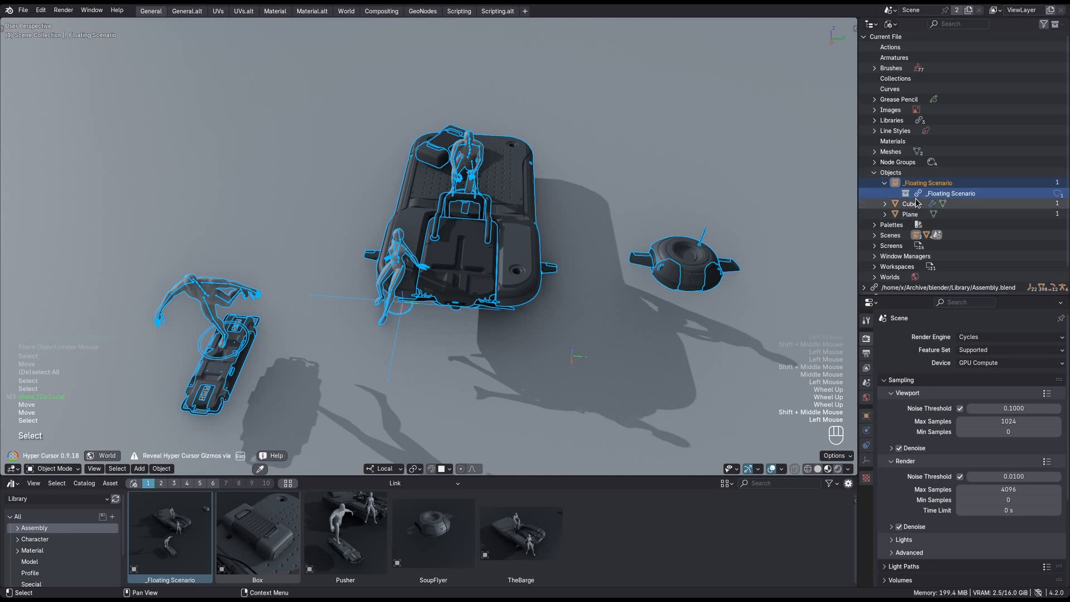
click(875, 171)
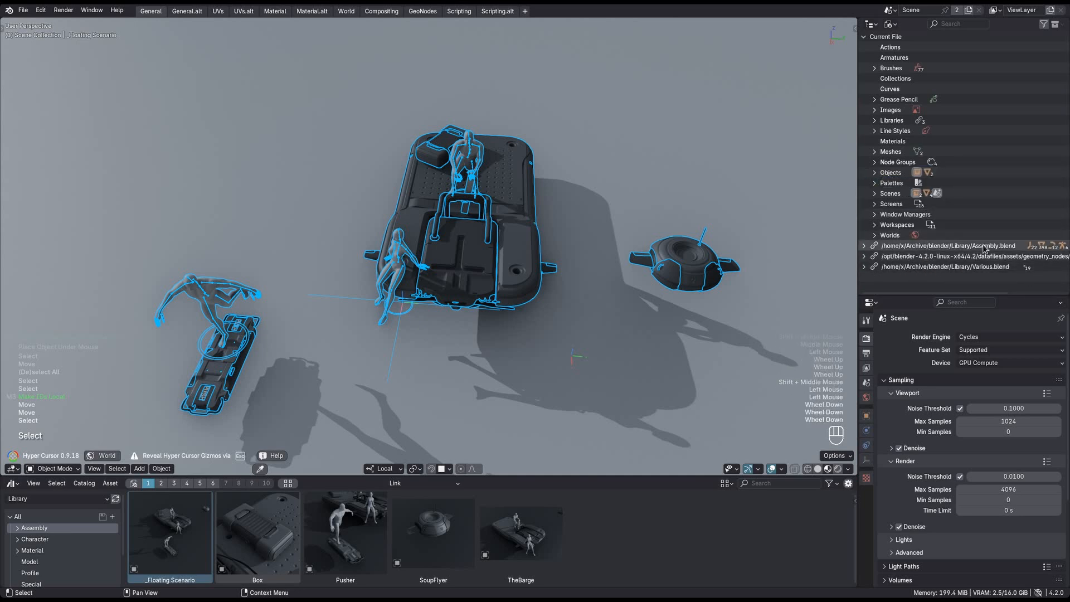
click(863, 245)
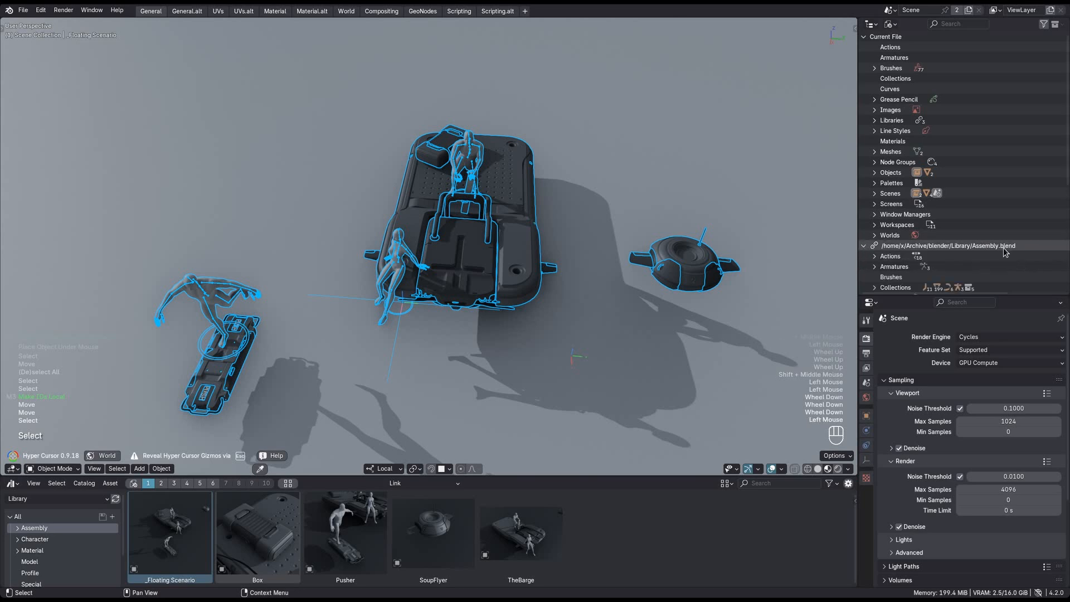
click(864, 245)
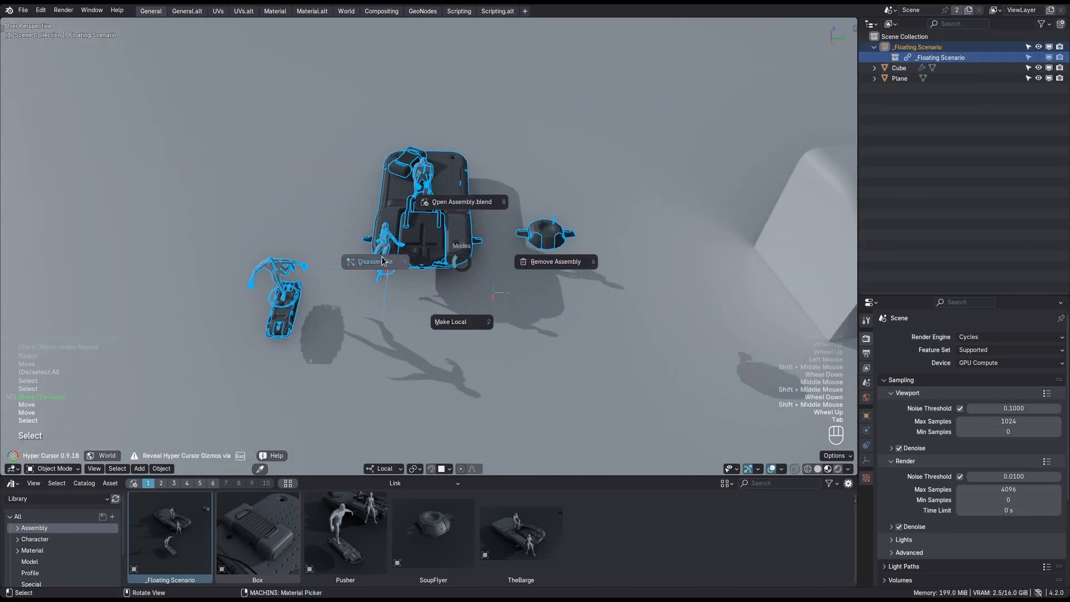
mouse_move(460, 321)
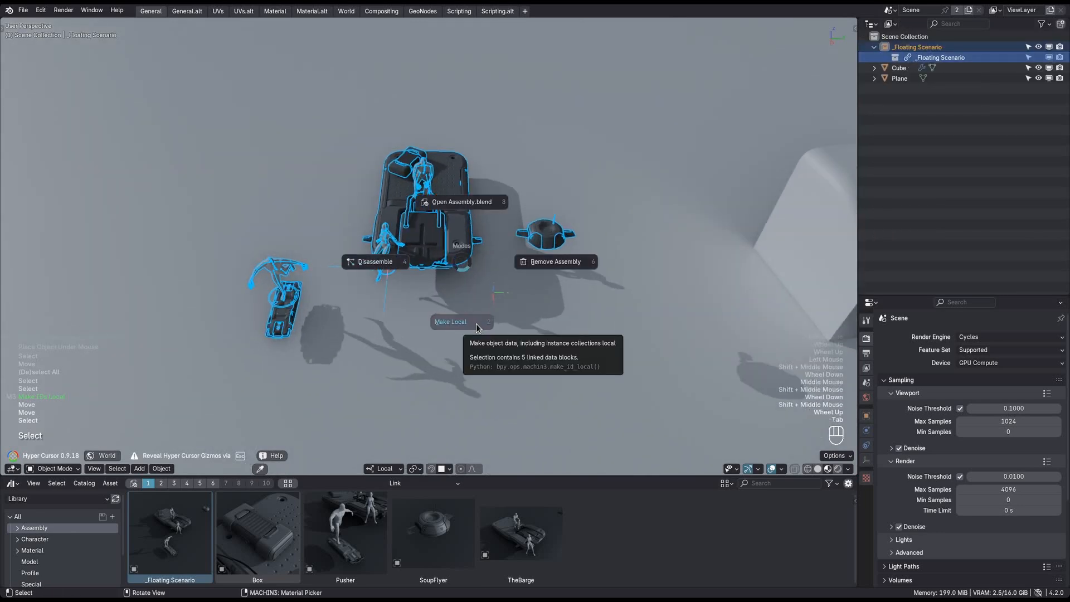
Disassemble _Floating Scenario into separate Box, Pusher, SoupFlyer and TheBarge assemblies
click(452, 321)
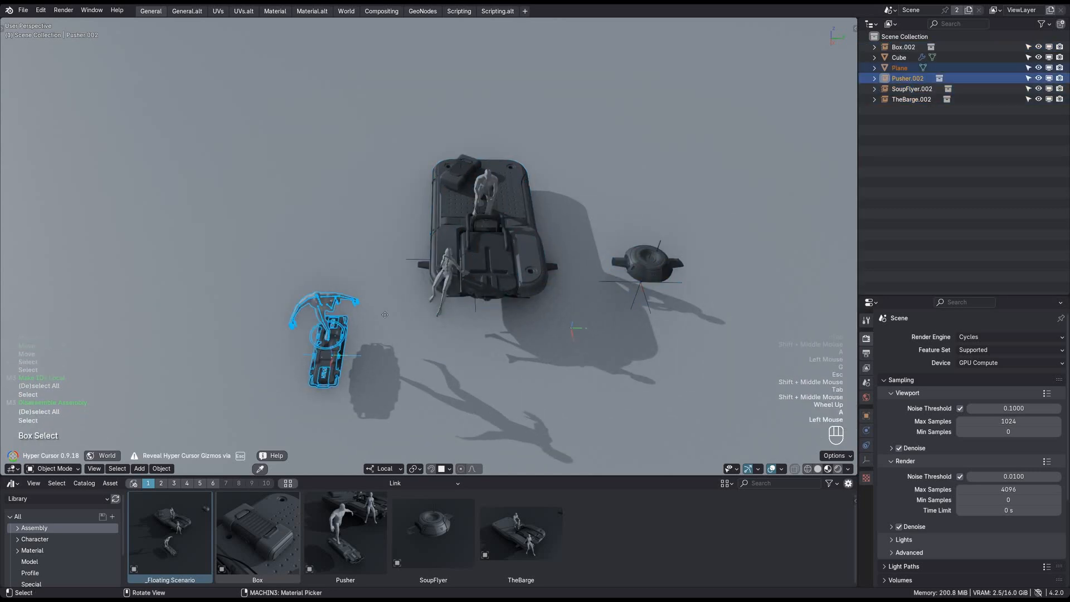
Select SoupFlyer.002 and reveal its linked _SoupFlyer collection in the Outliner
click(656, 238)
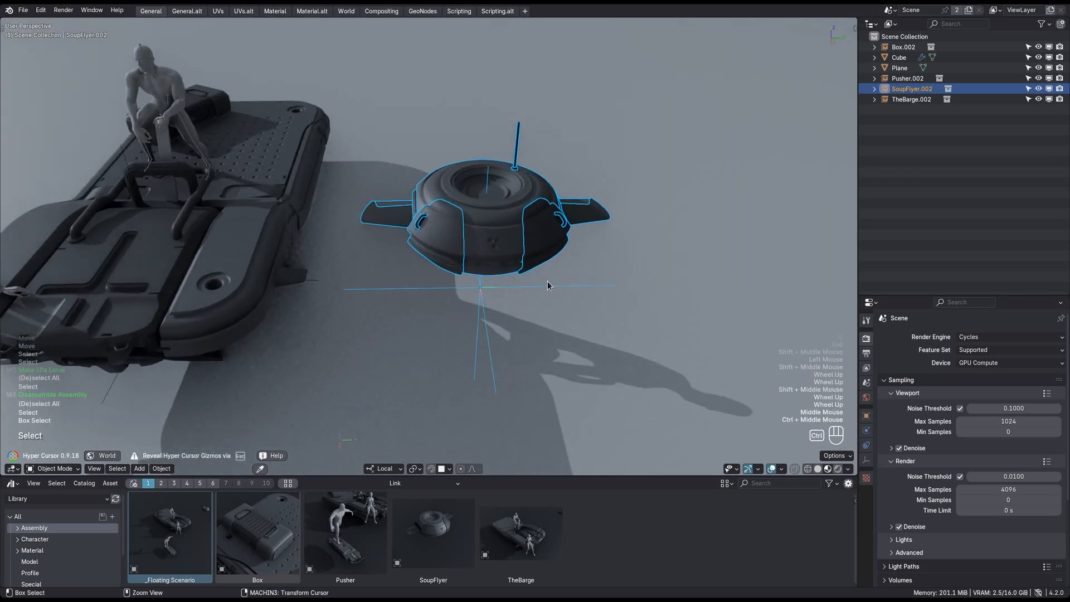
click(874, 89)
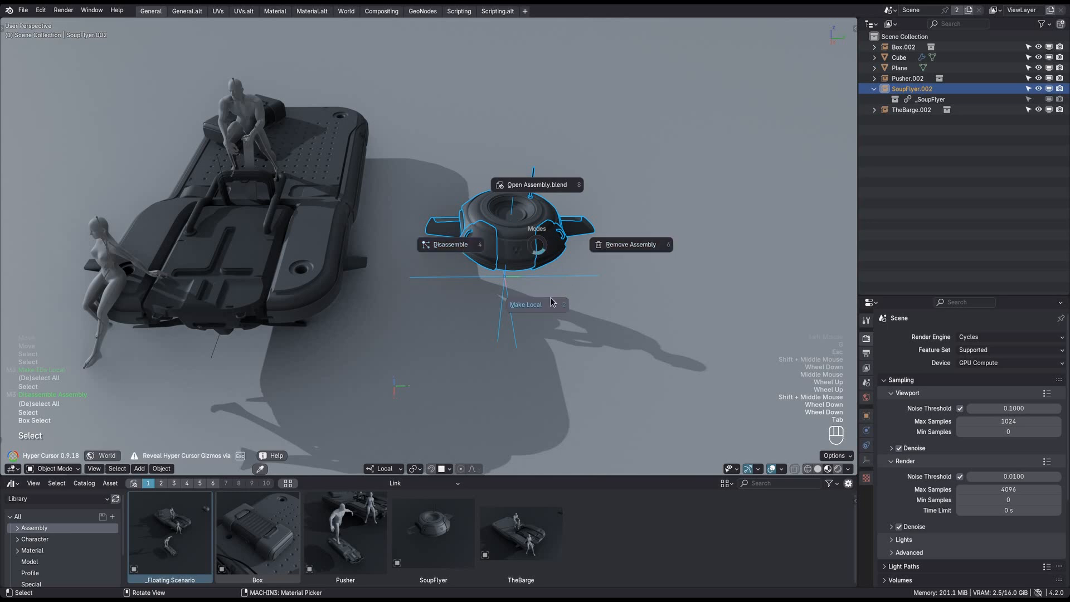
Make SoupFlyer.002 and its _SoupFlyer collection local via Shift-click, then select TheBarge.002
click(525, 303)
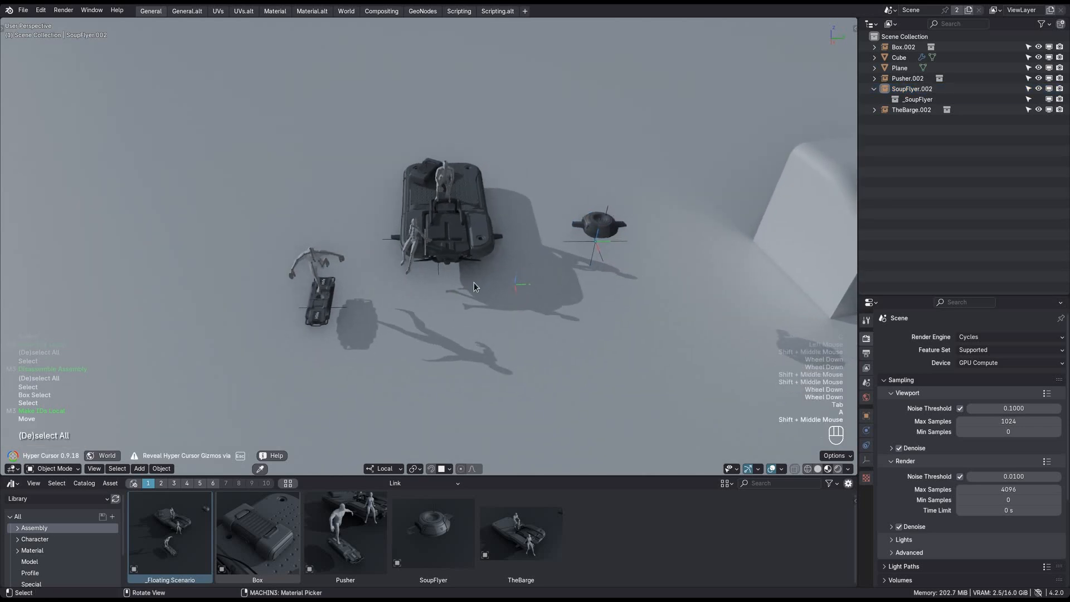
click(444, 218)
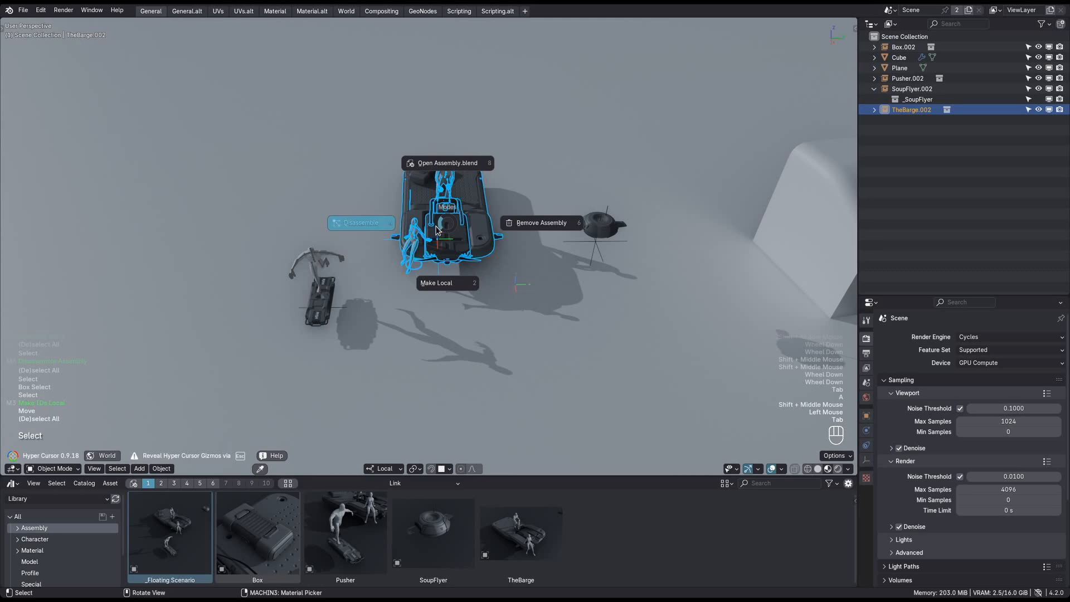